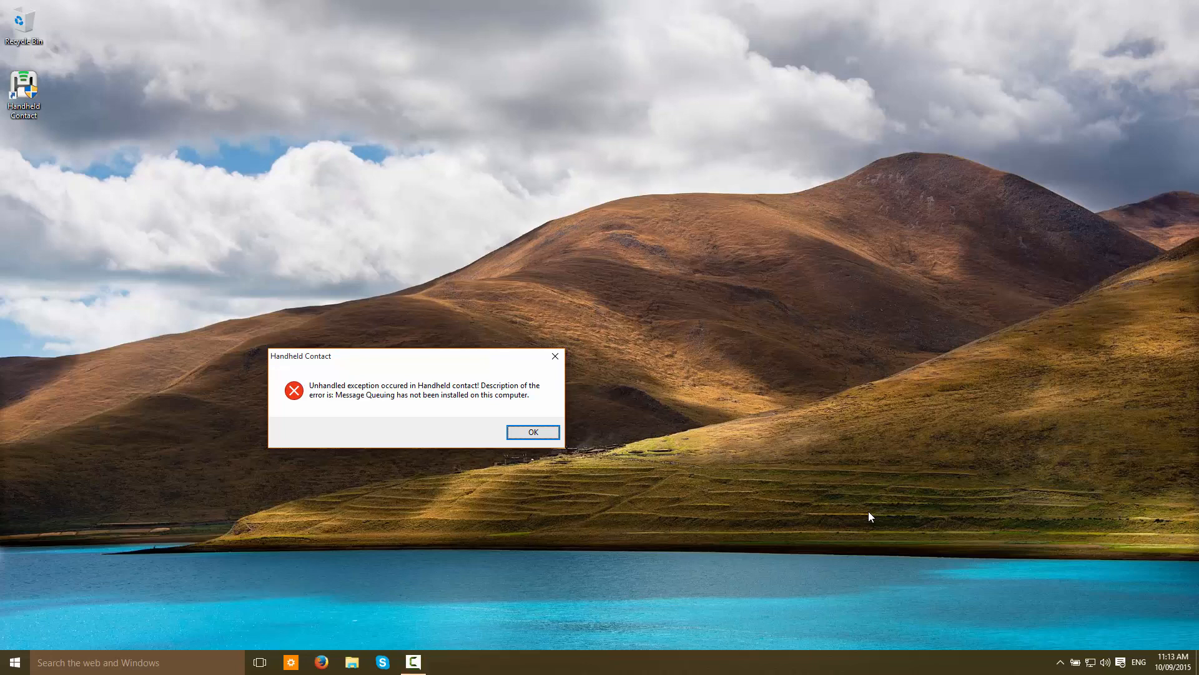
mouse_move(482, 355)
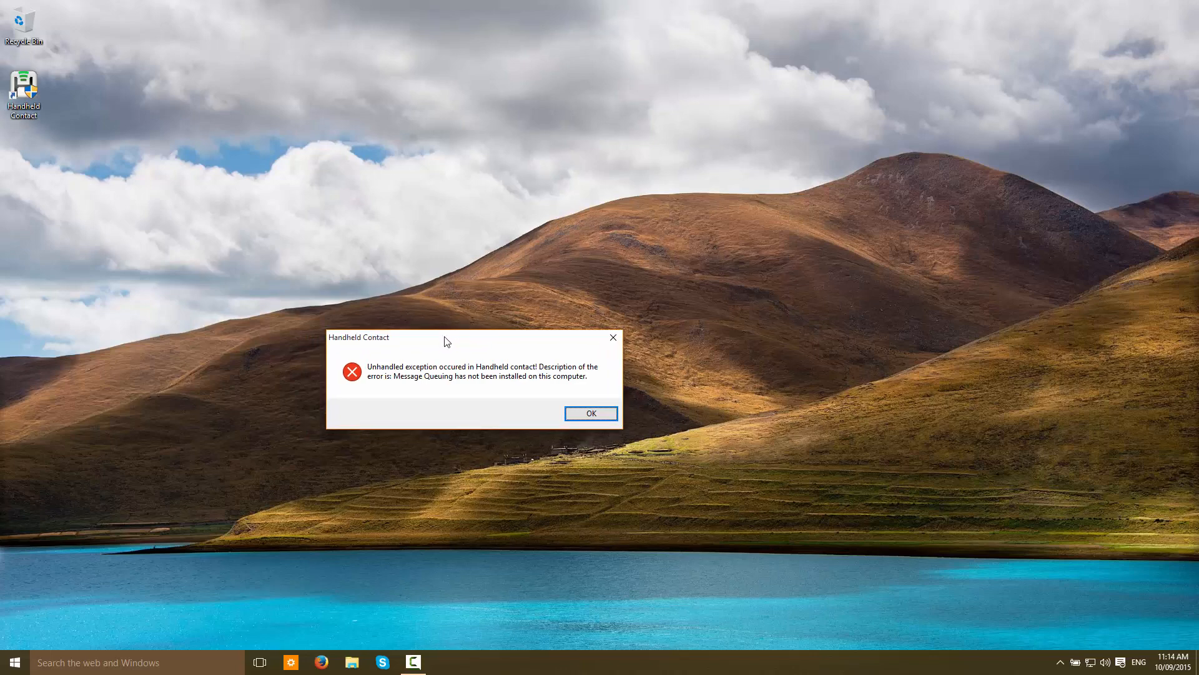
- Dismiss the Message Queuing error and reach Control Panel's Programs and Features from Start
drag(446, 341, 465, 344)
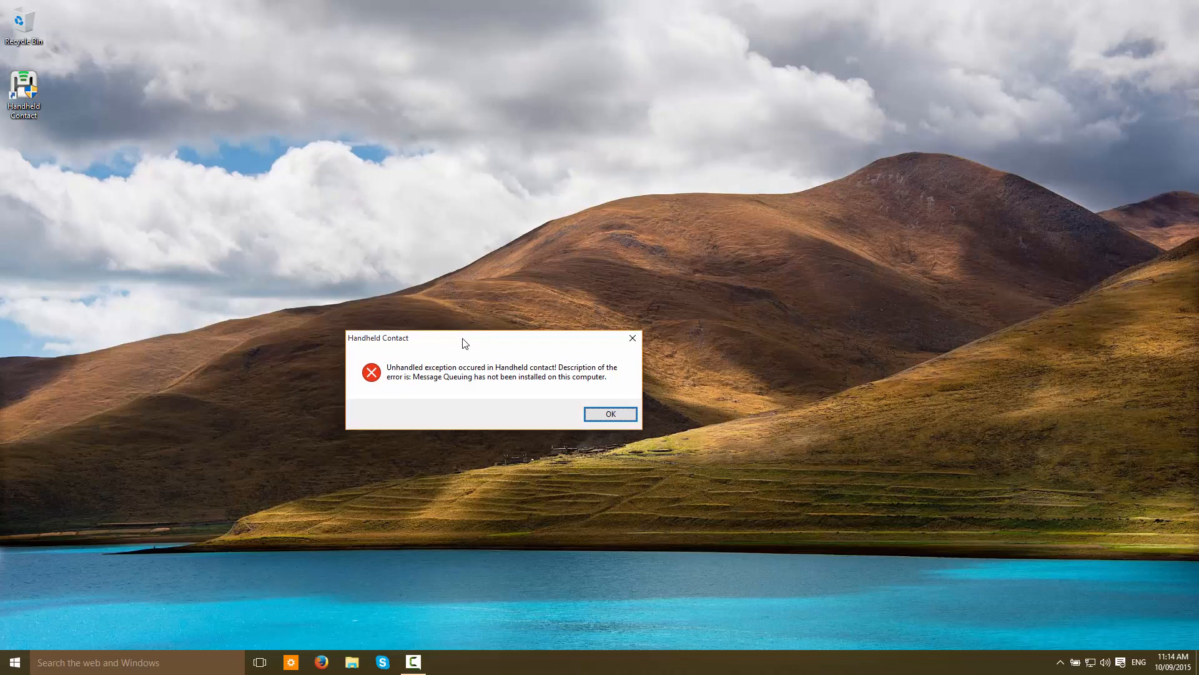
mouse_move(425, 377)
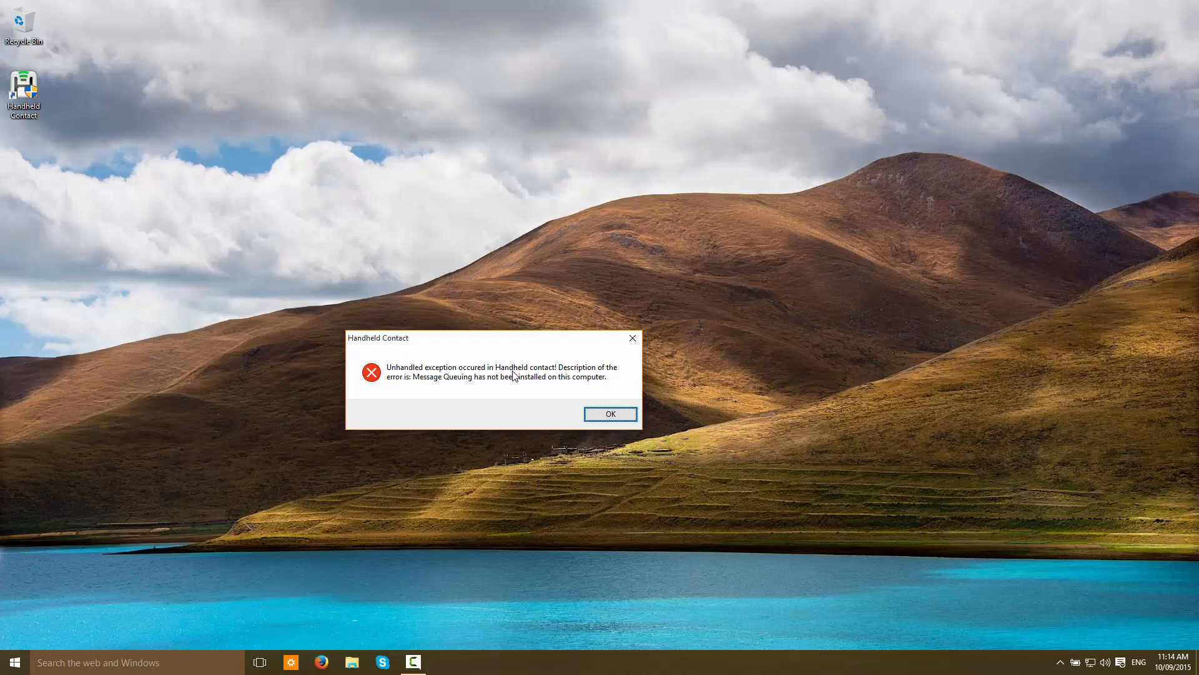
mouse_move(480, 398)
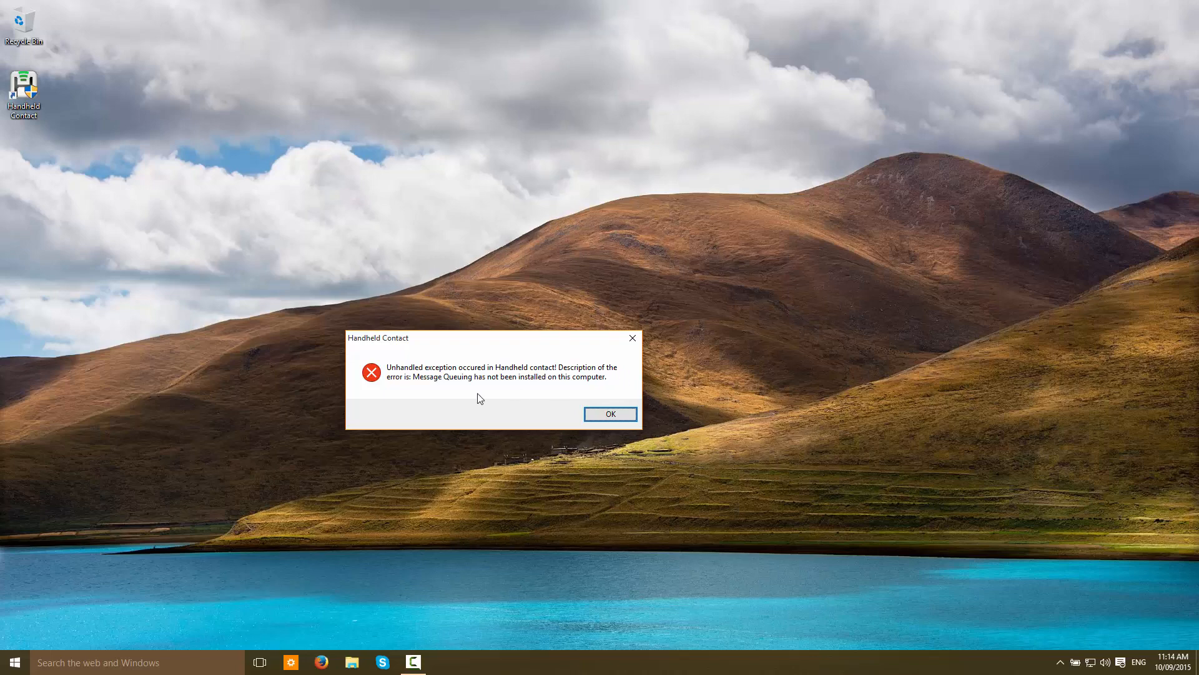
mouse_move(465, 390)
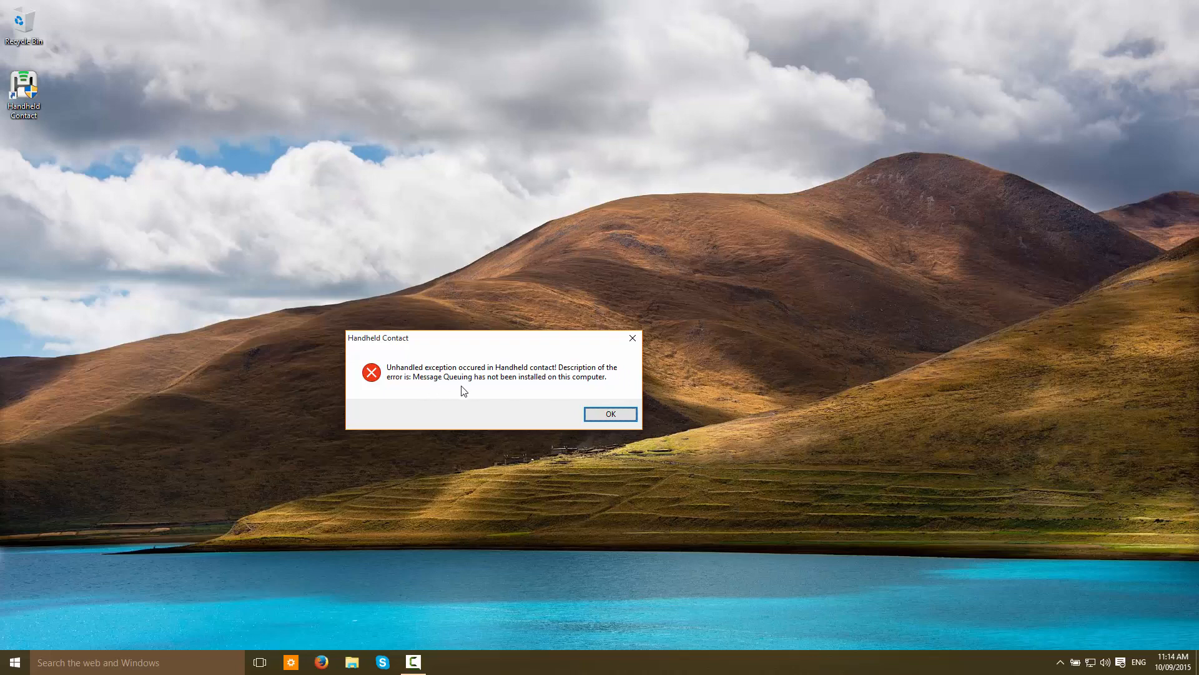
mouse_move(579, 391)
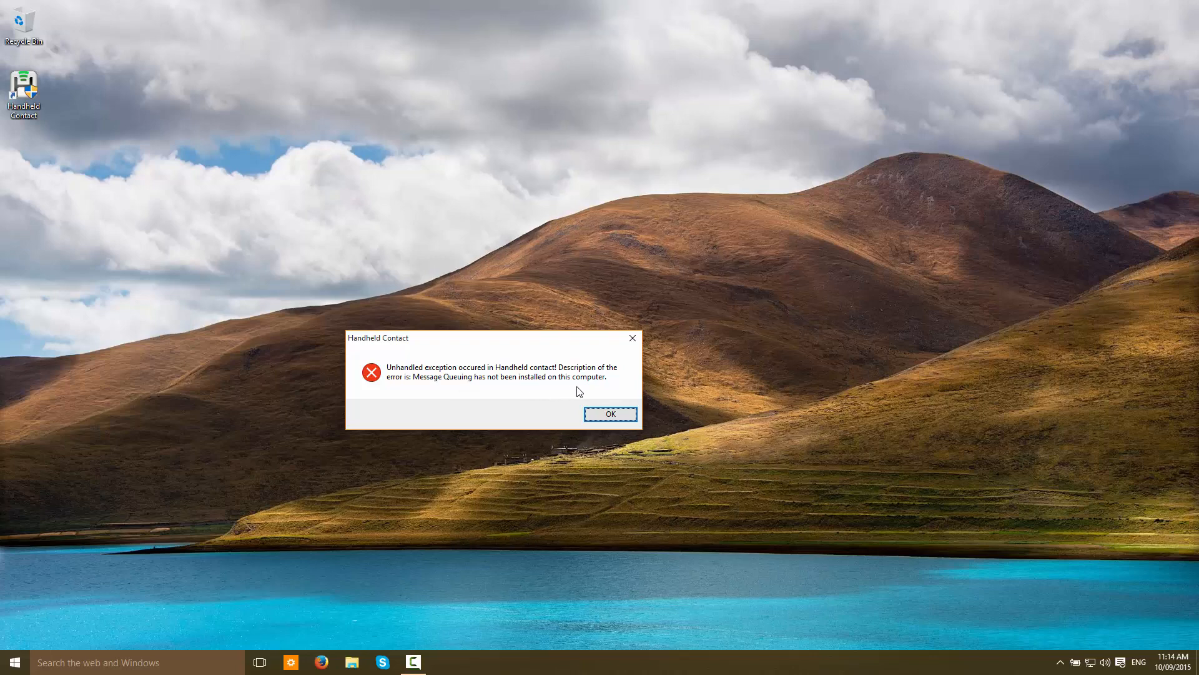
mouse_move(459, 388)
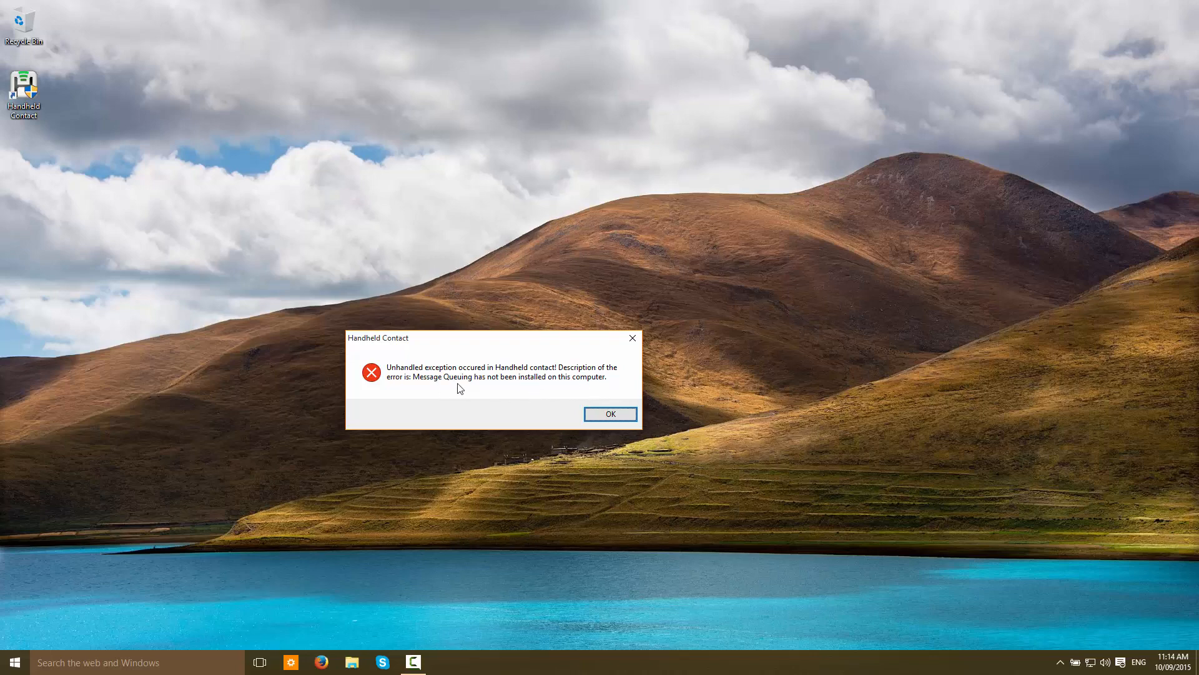
mouse_move(447, 391)
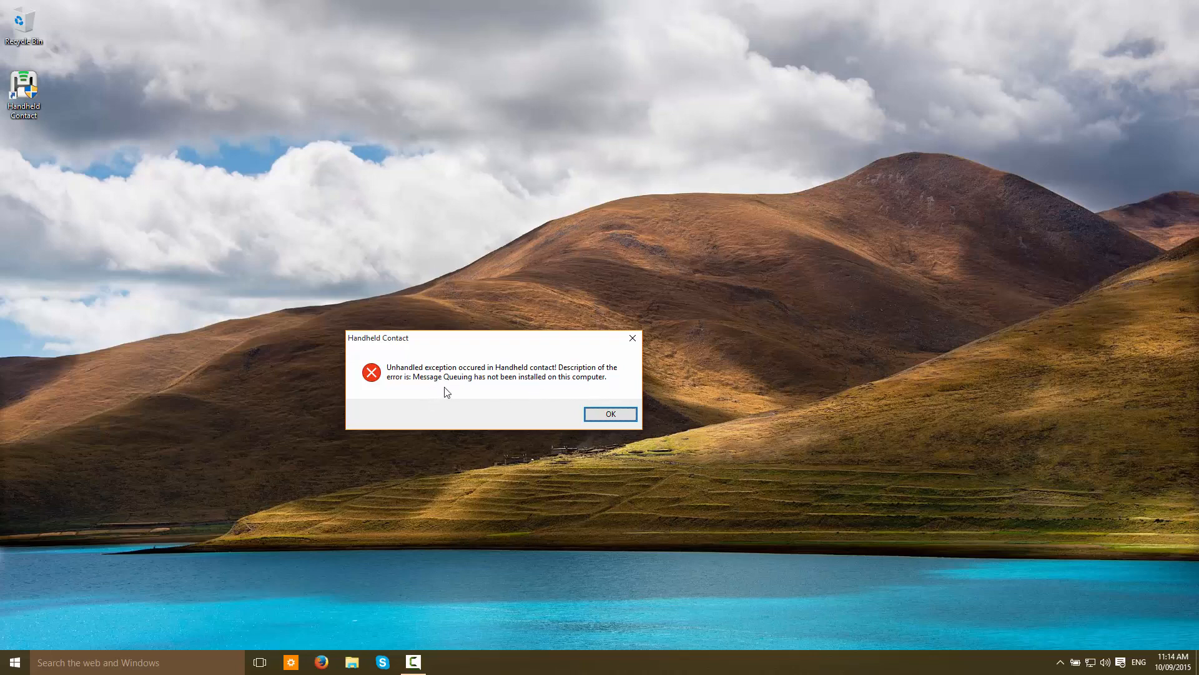
mouse_move(530, 390)
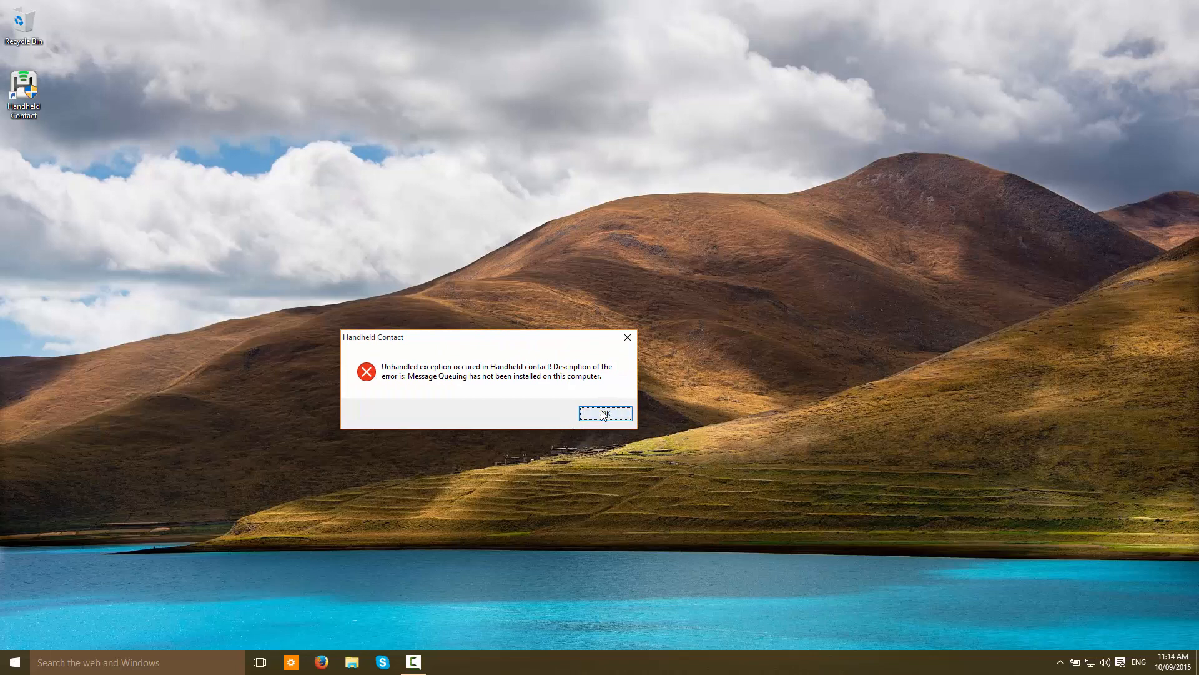
click(606, 412)
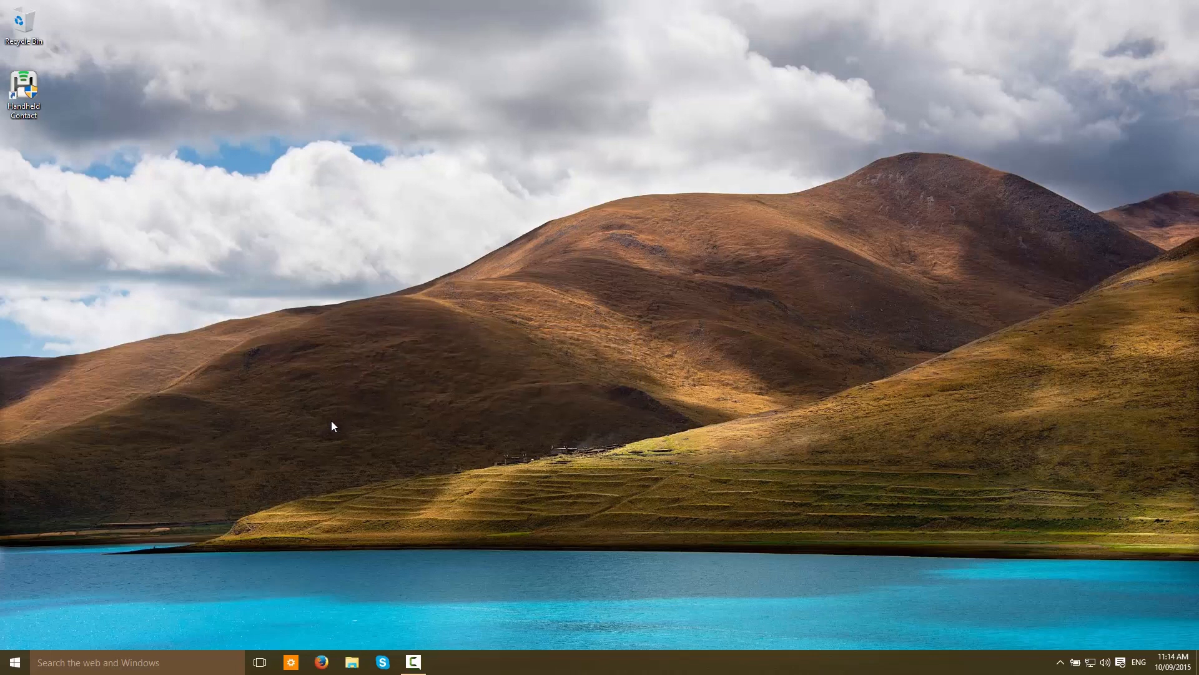
mouse_move(13, 659)
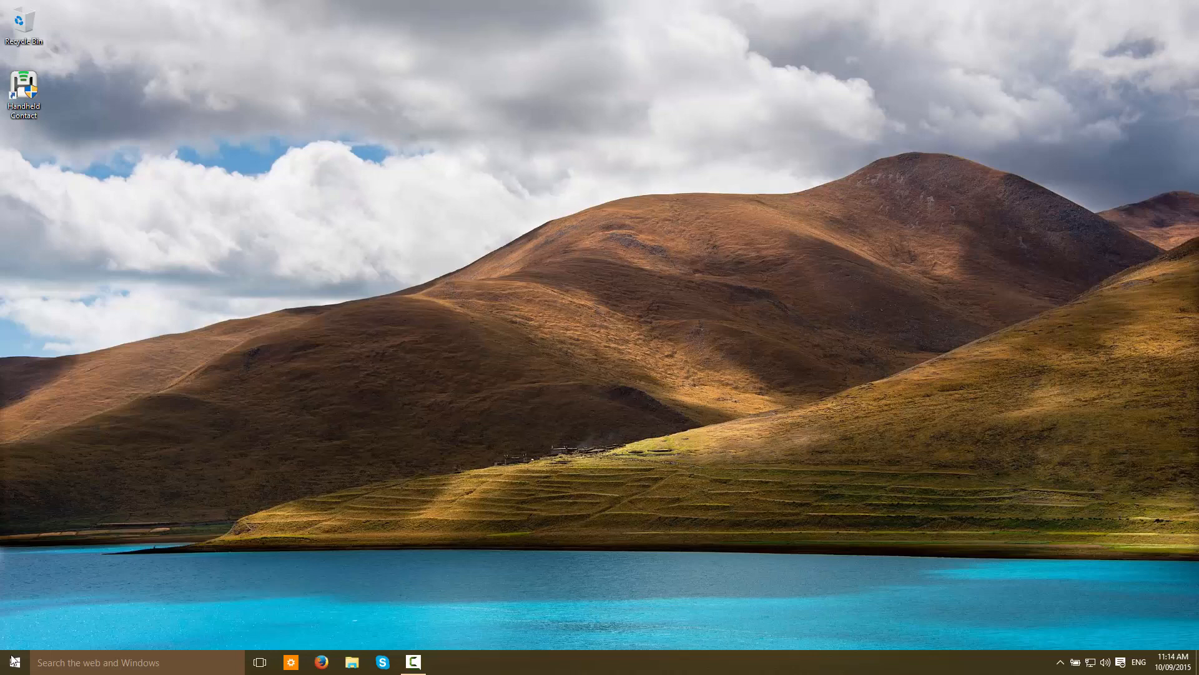
click(13, 661)
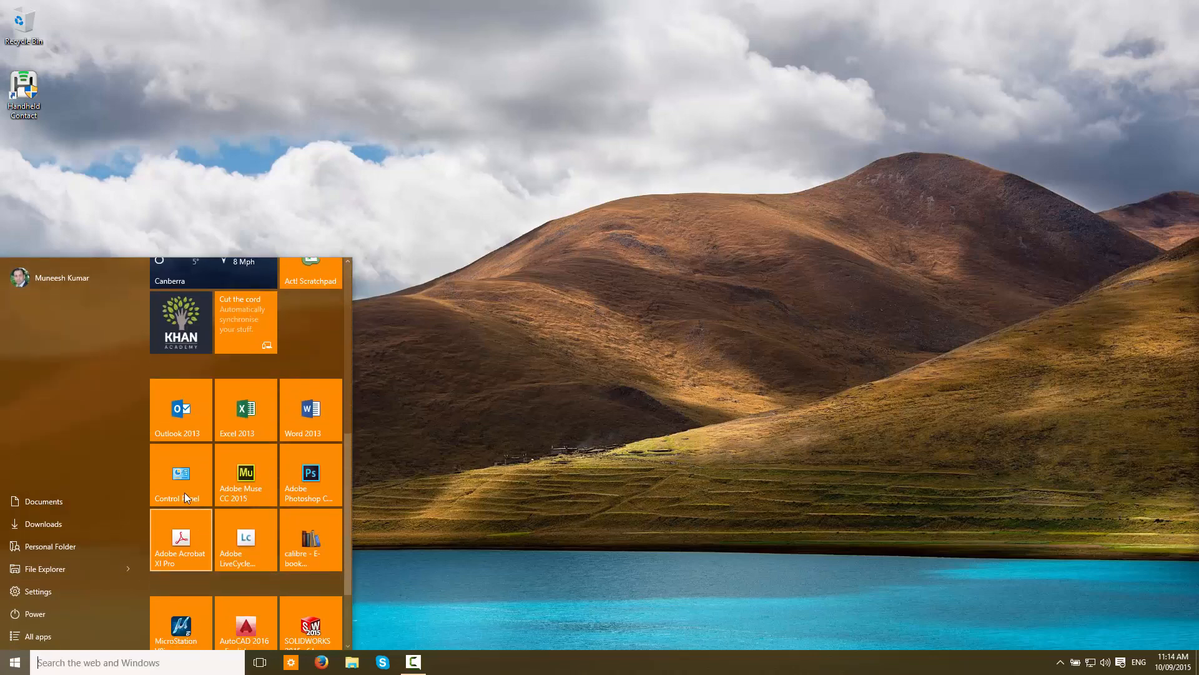
click(180, 473)
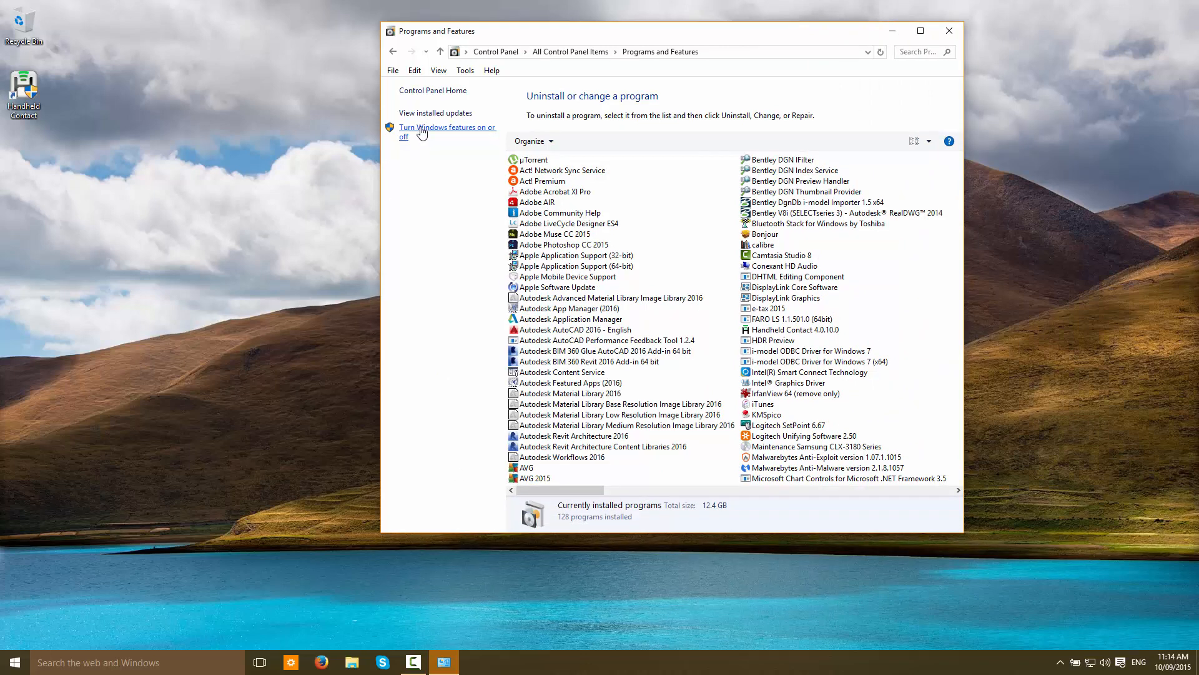
- Enable Microsoft Message Queue (MSMQ) Server Core under Windows Features and apply it
click(447, 127)
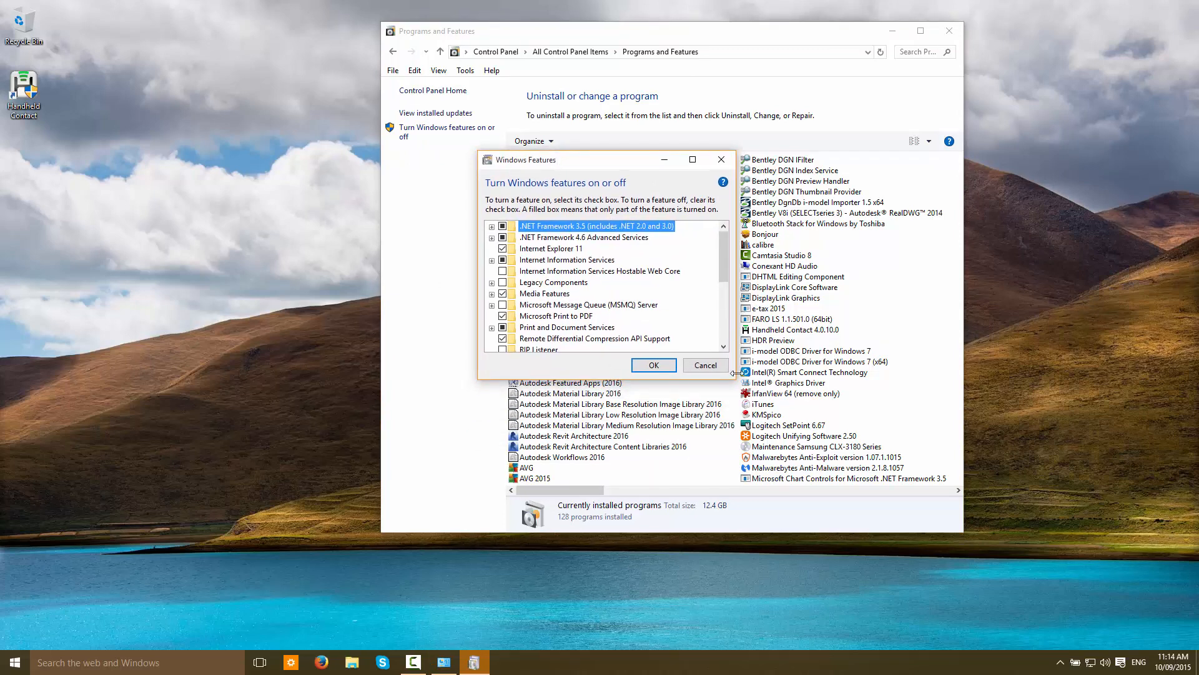
mouse_move(545, 304)
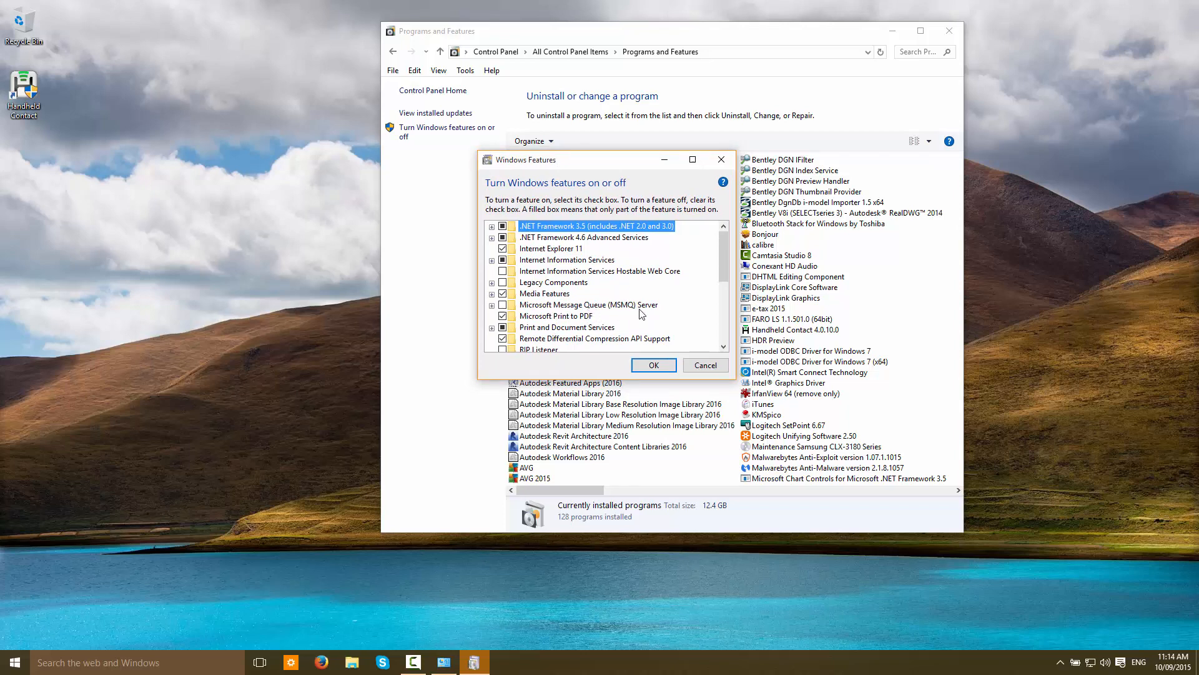
click(492, 304)
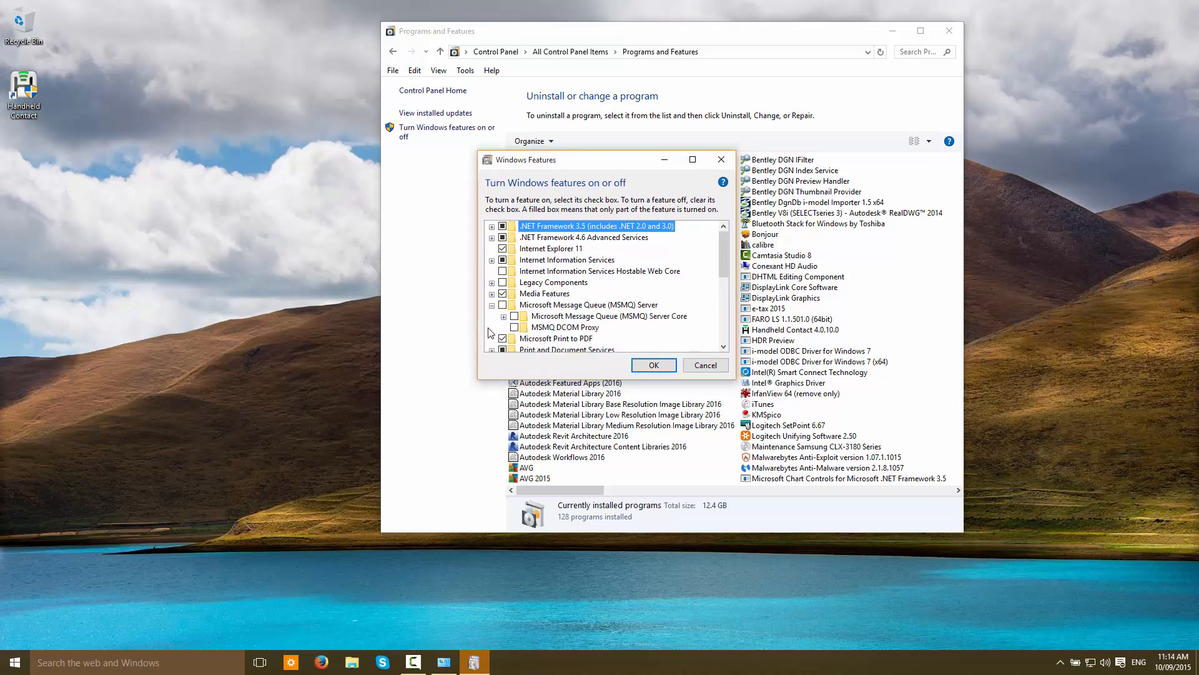
mouse_move(610, 315)
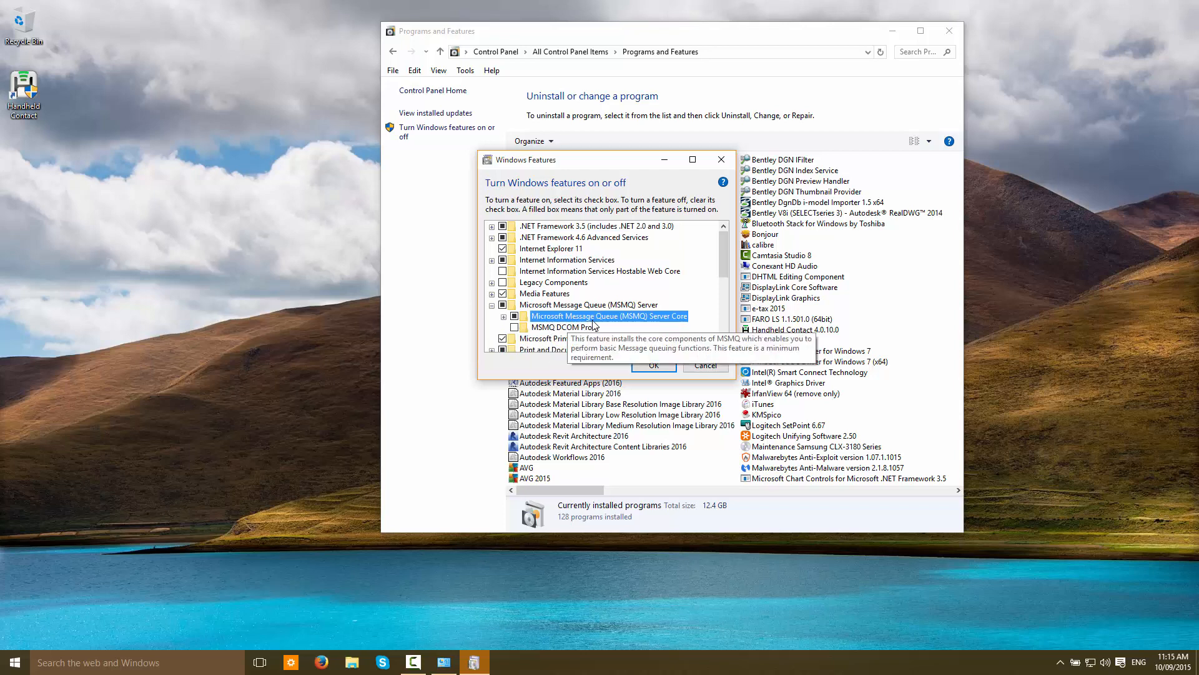
mouse_move(675, 325)
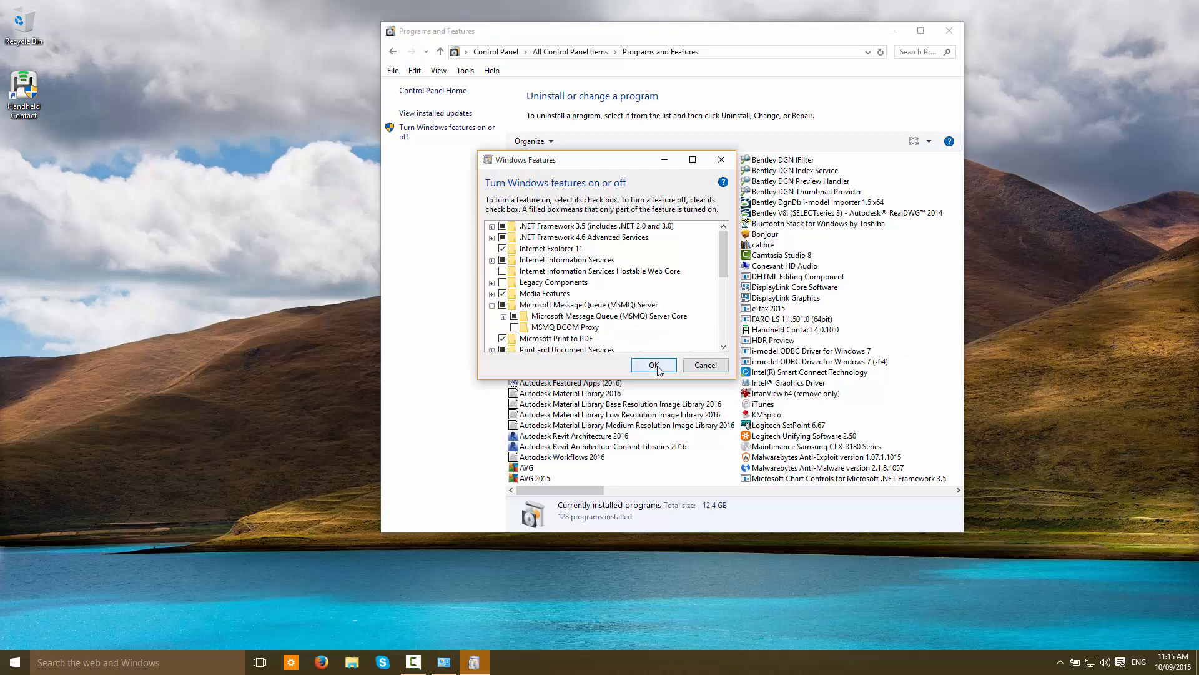
click(654, 365)
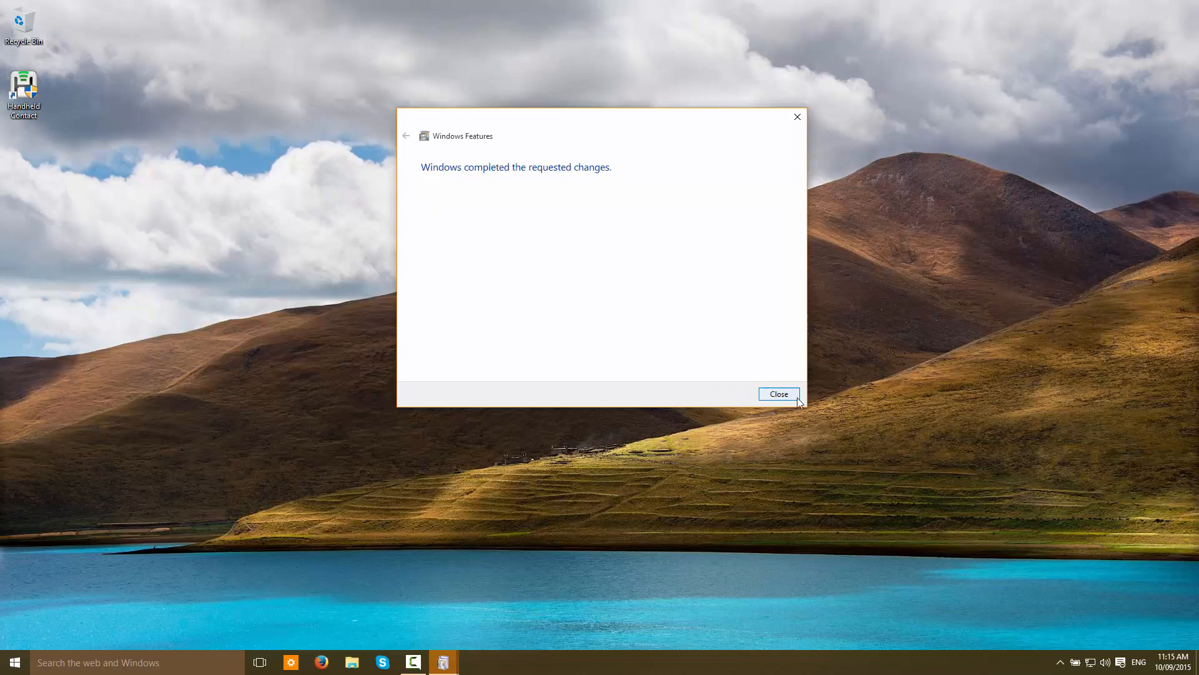
- Close the 'Windows completed the requested changes' notice once MSMQ installs
click(779, 393)
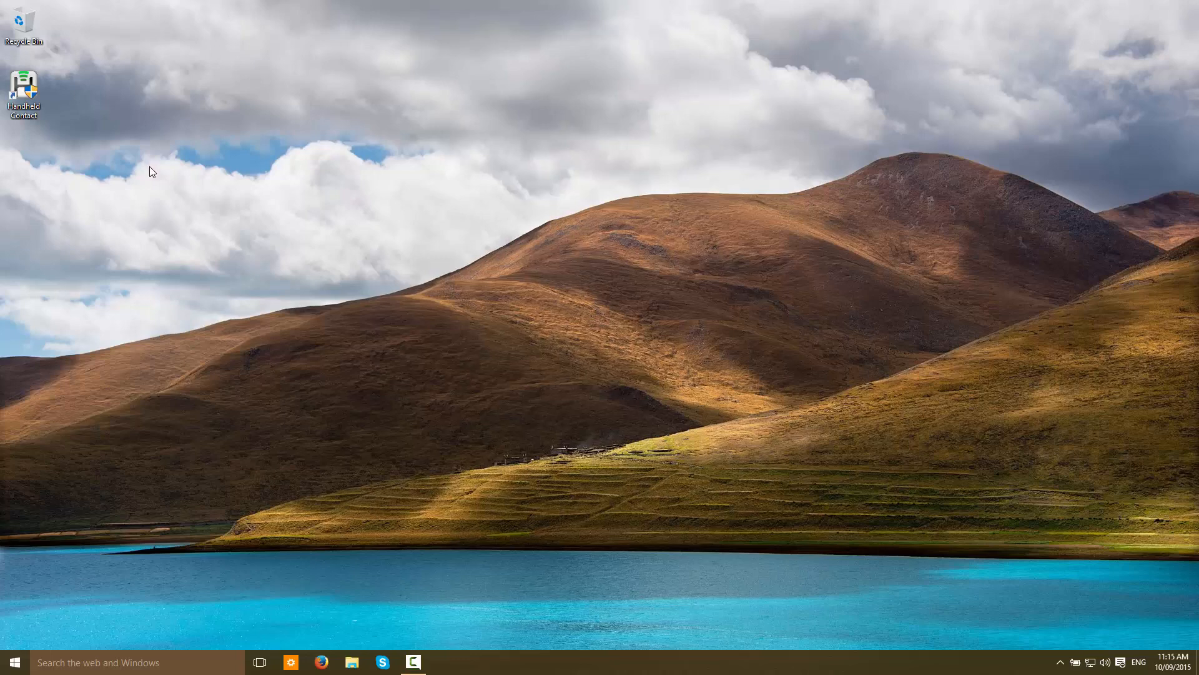
- Bring up the context menu of the Handheld Contact desktop shortcut
right_click(25, 83)
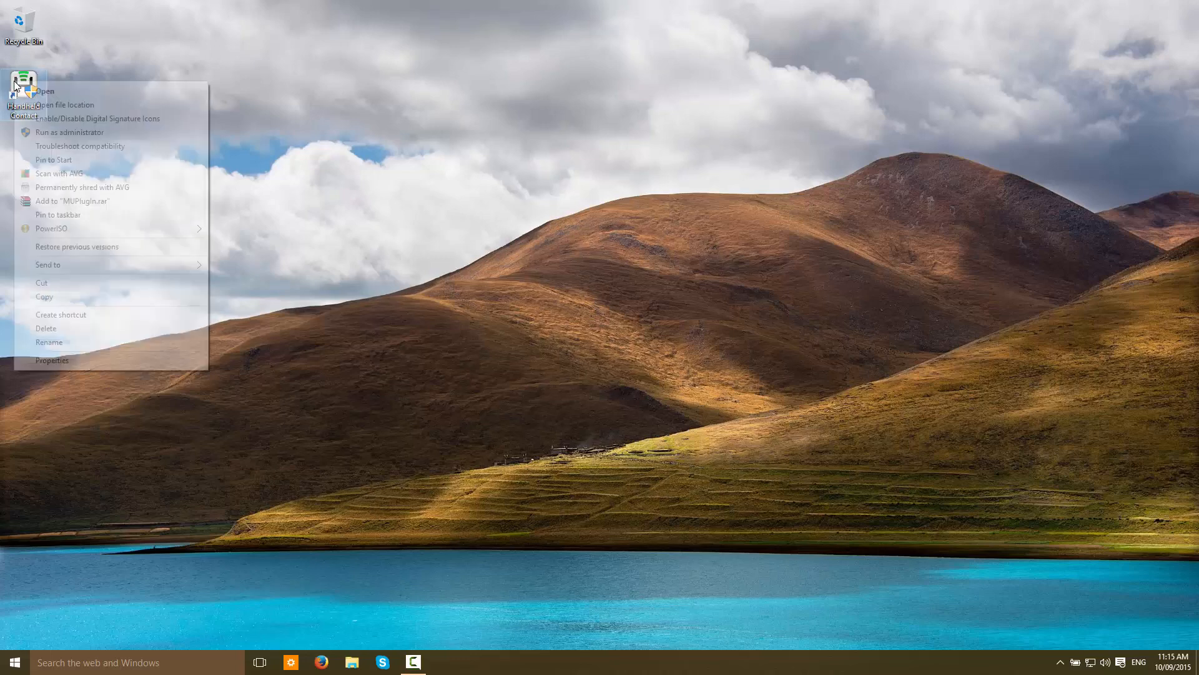